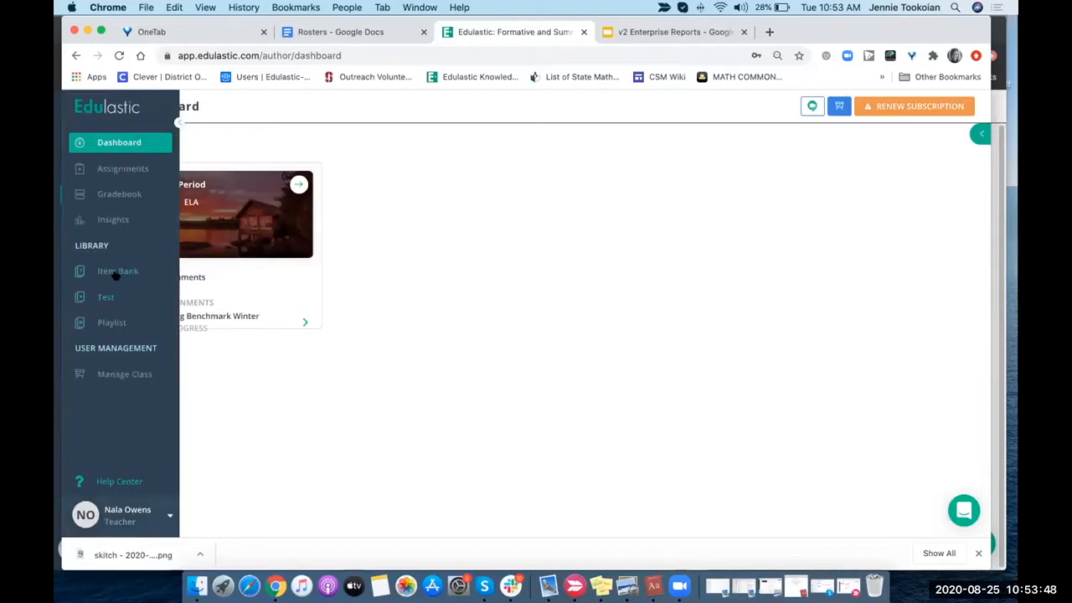
- Create a new Item Bank item using the Writing category's Essay with Rich Text type
click(117, 271)
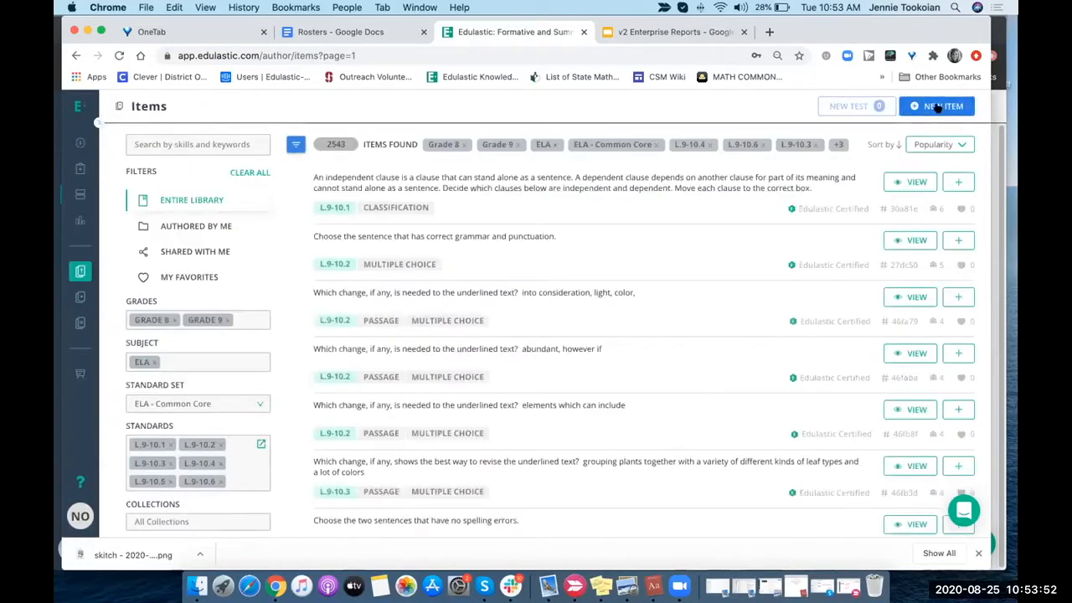
click(938, 105)
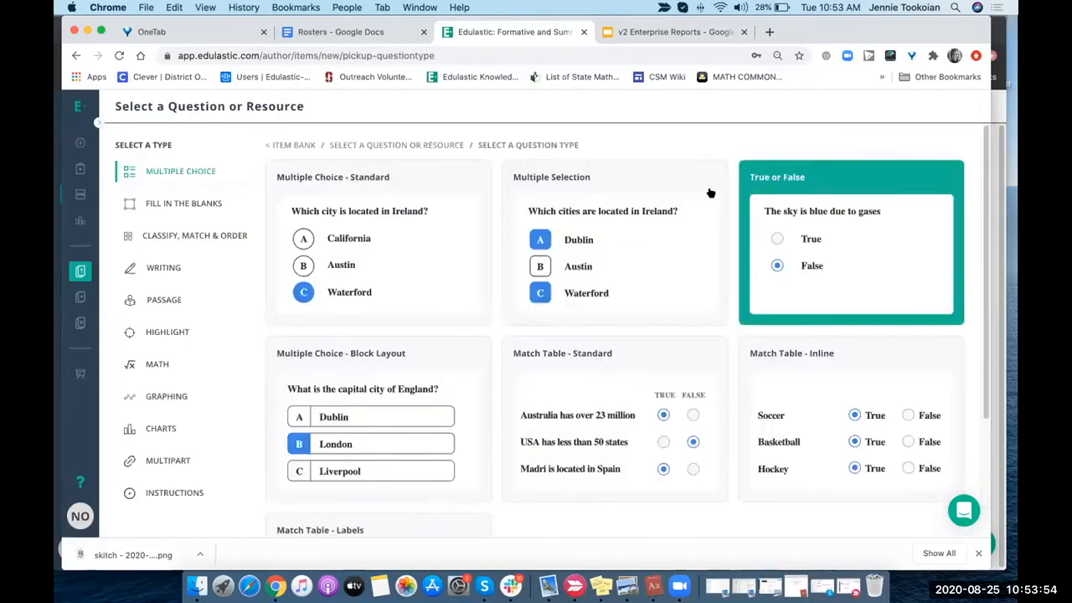
mouse_move(140, 417)
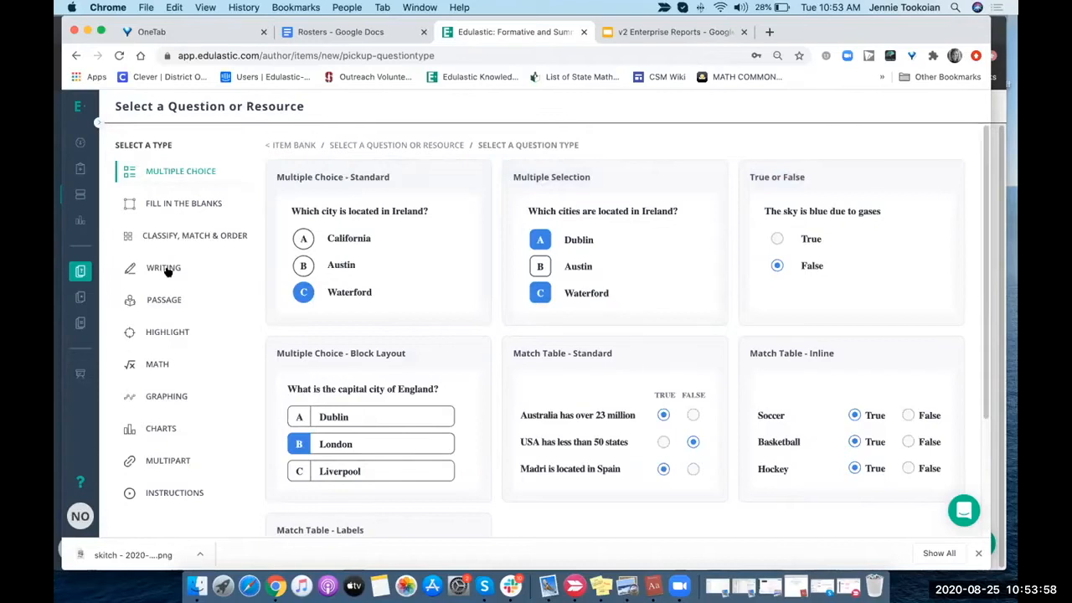
click(163, 267)
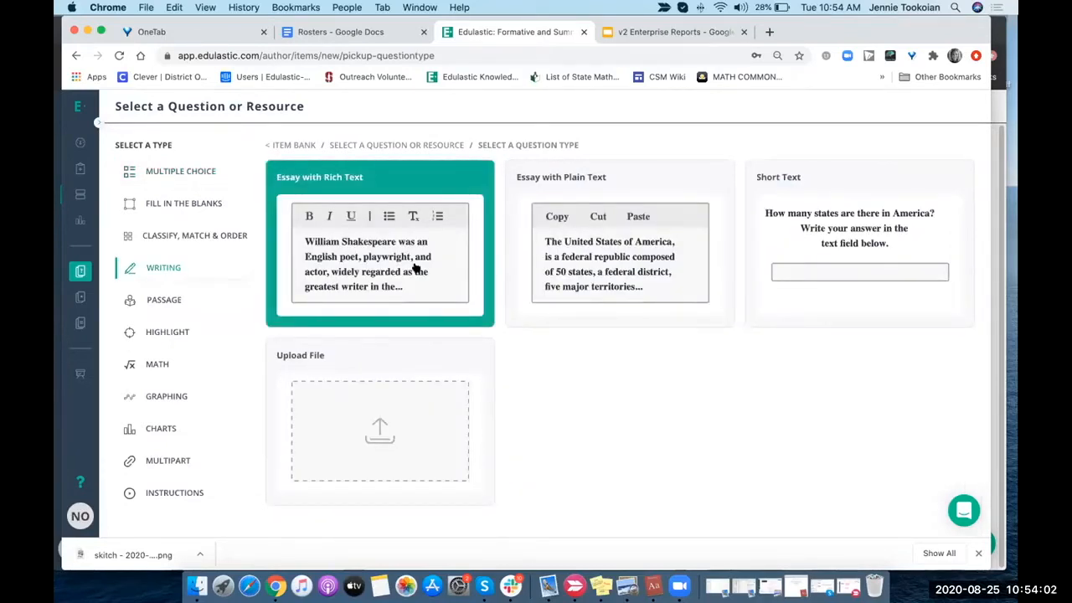
click(380, 243)
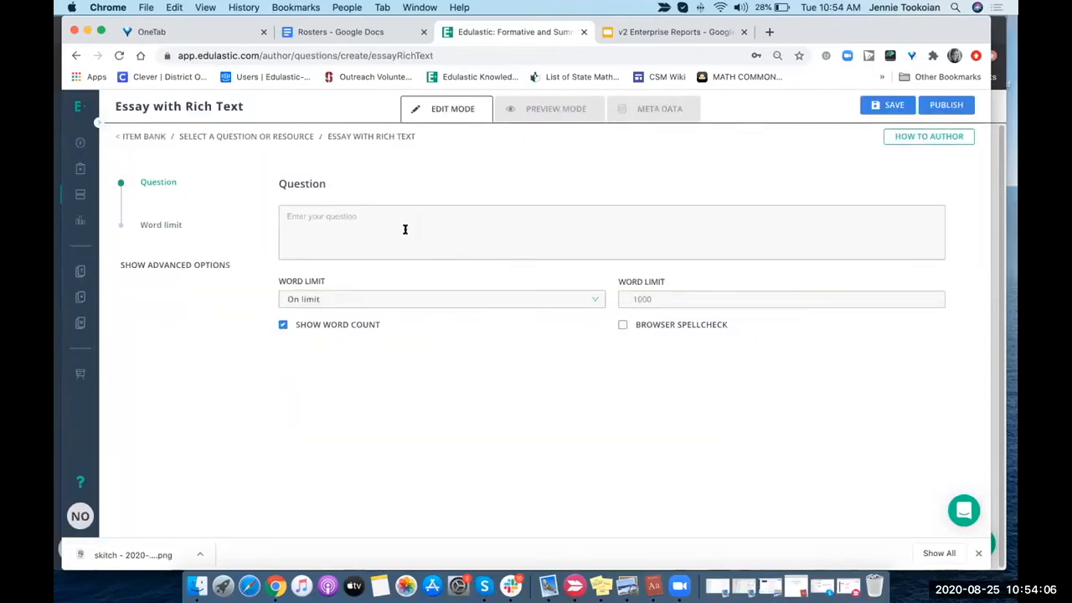
- Enter question text 'Prompt' and check Grading Rubric in the advanced Scoring options
click(404, 231)
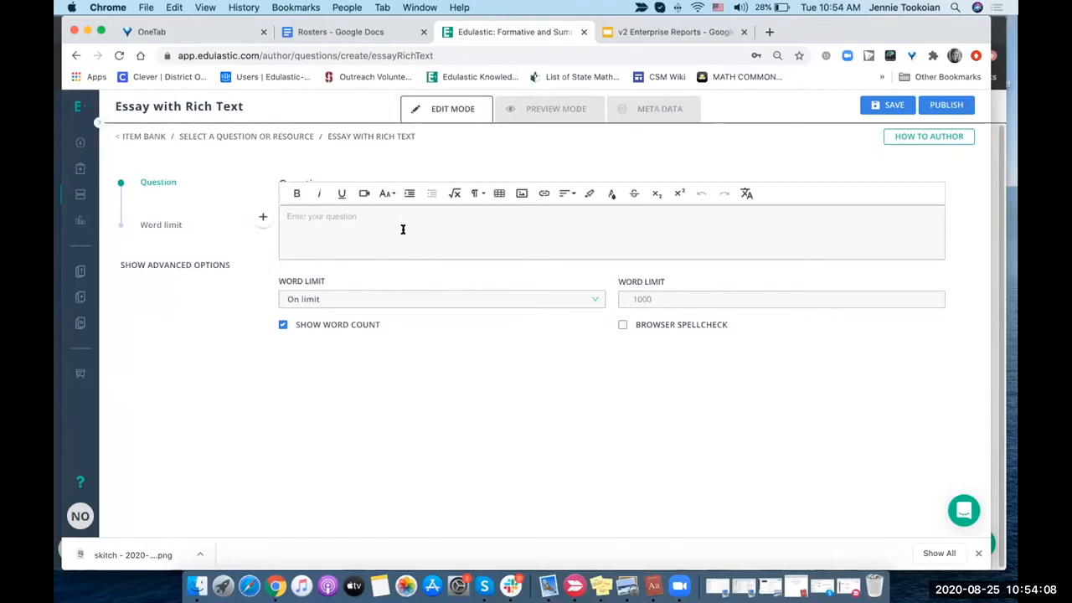
text(Prompt)
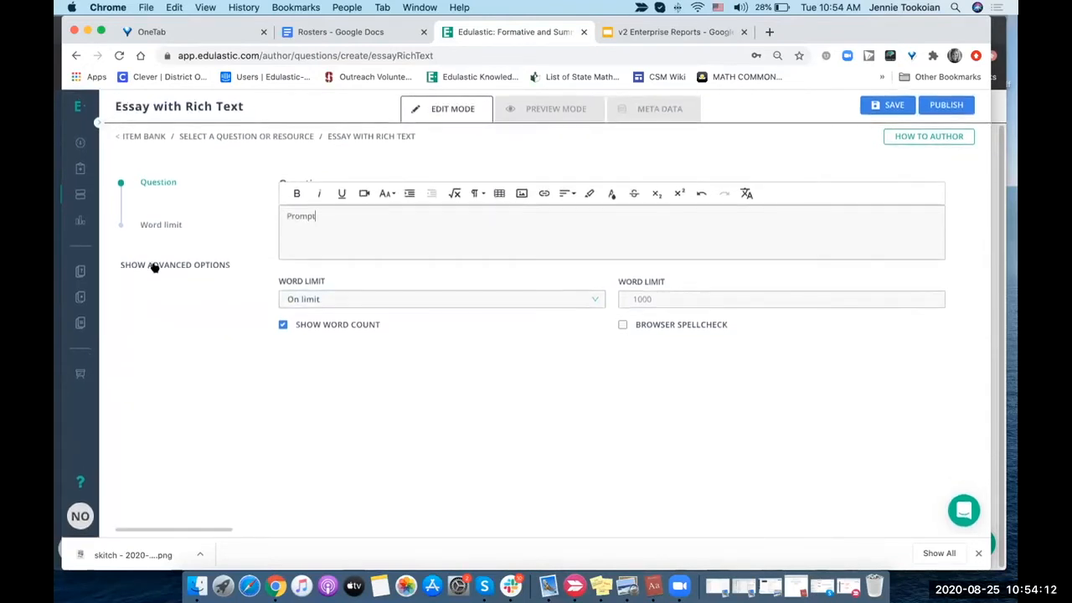
click(174, 265)
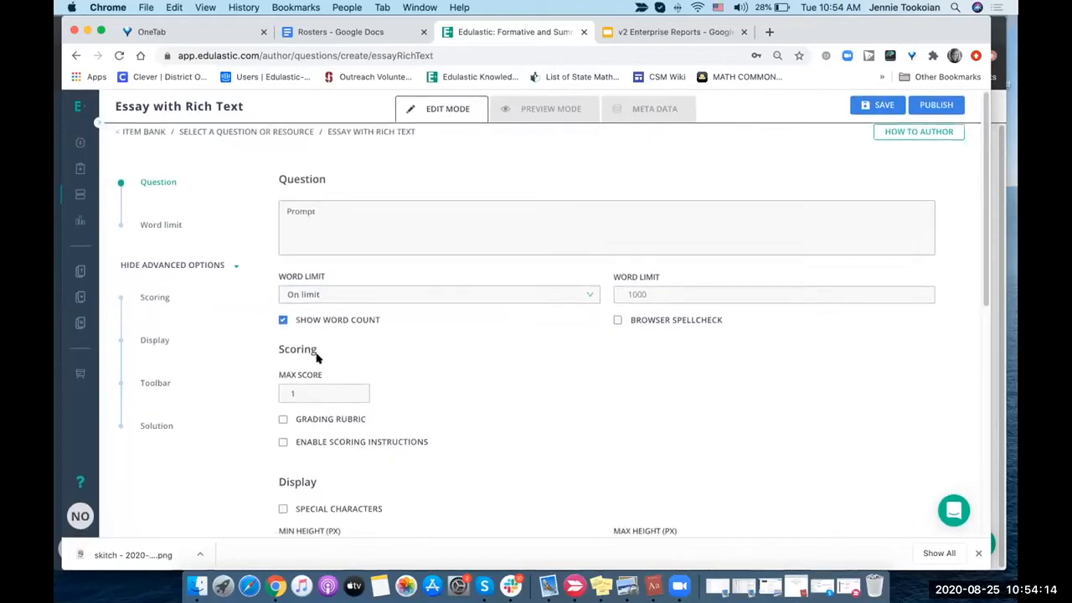
scroll(down, 3)
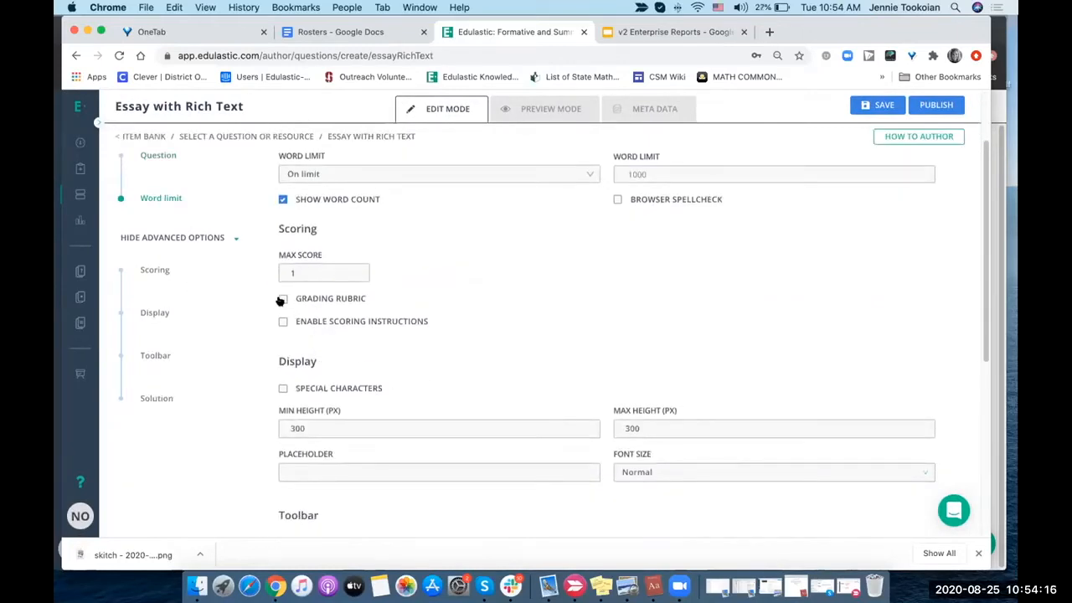
click(282, 299)
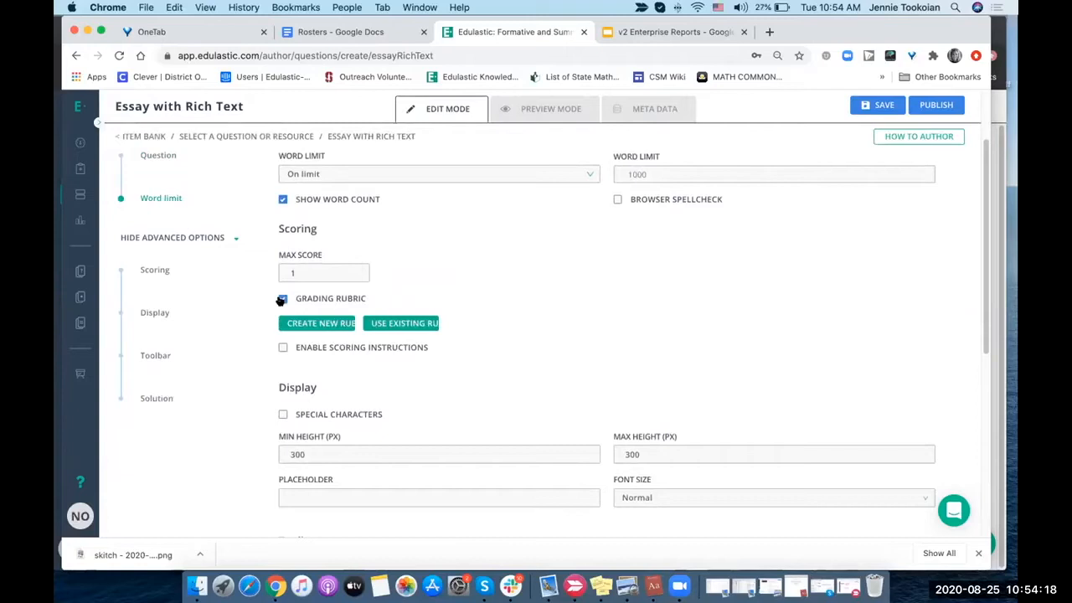
click(283, 298)
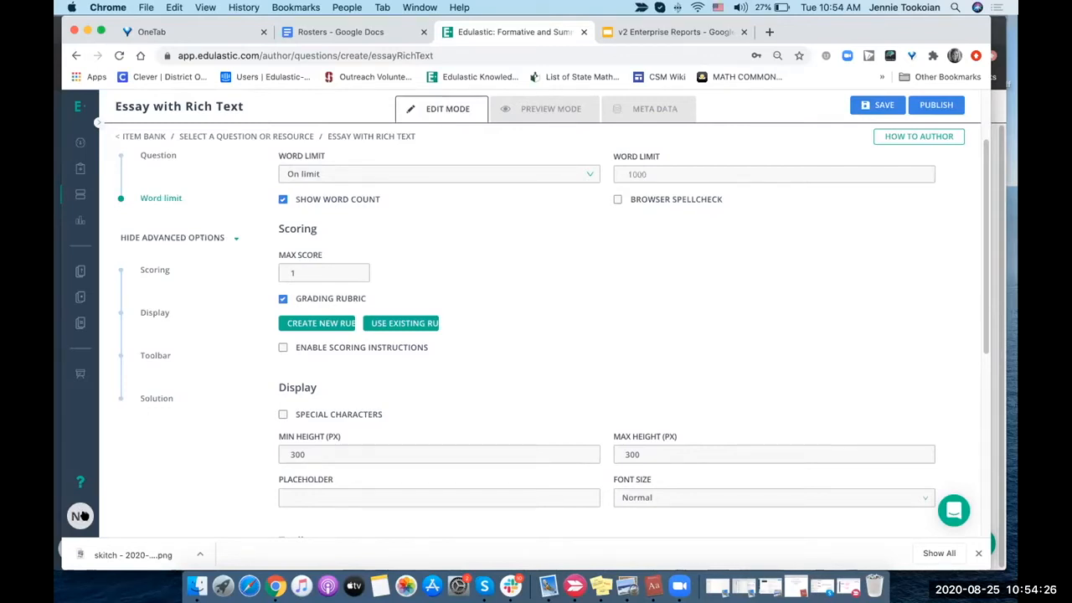
mouse_move(423, 379)
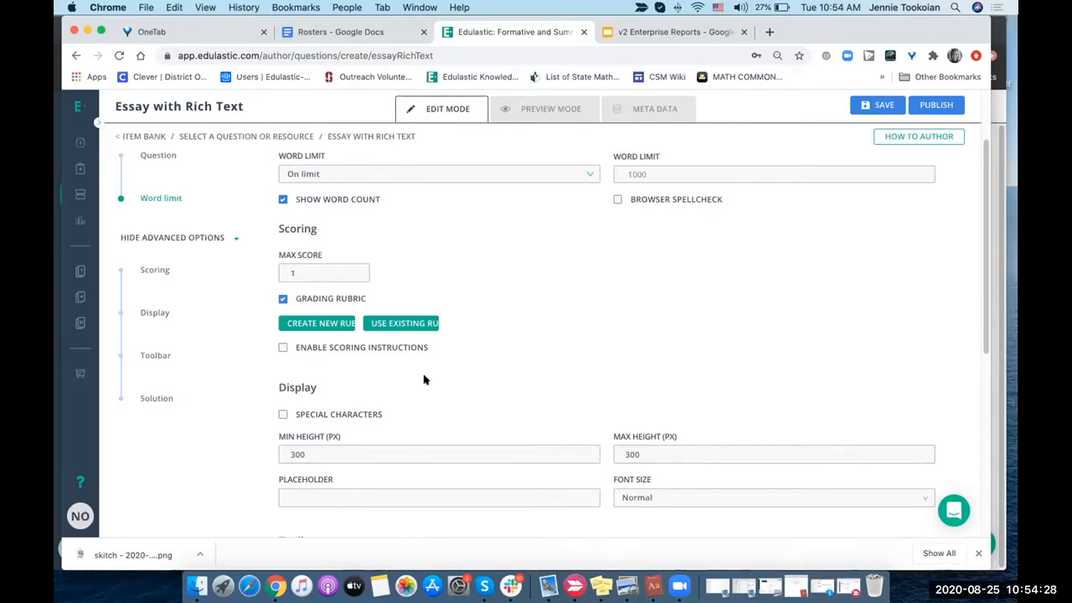
scroll(up, 3)
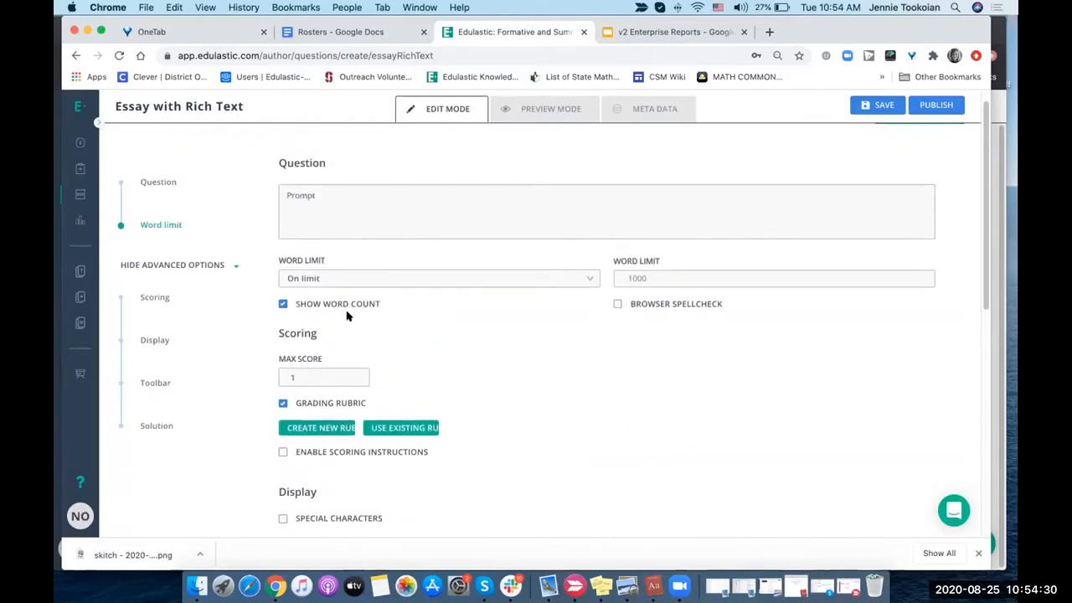
mouse_move(328, 407)
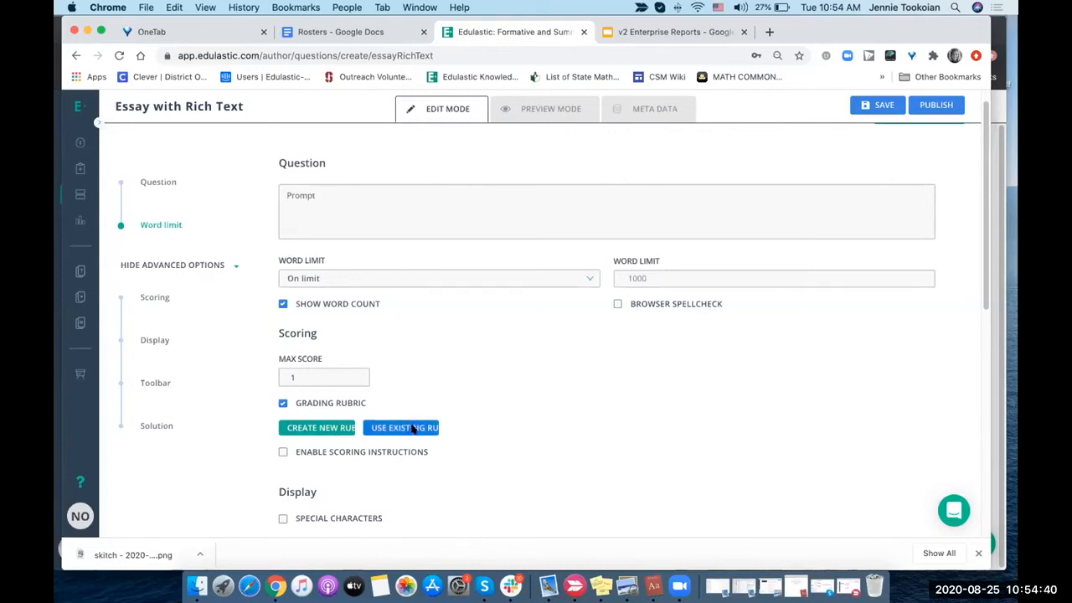
- Search existing rubrics for 'persua' and open the Persuasive Writing rubric
click(402, 427)
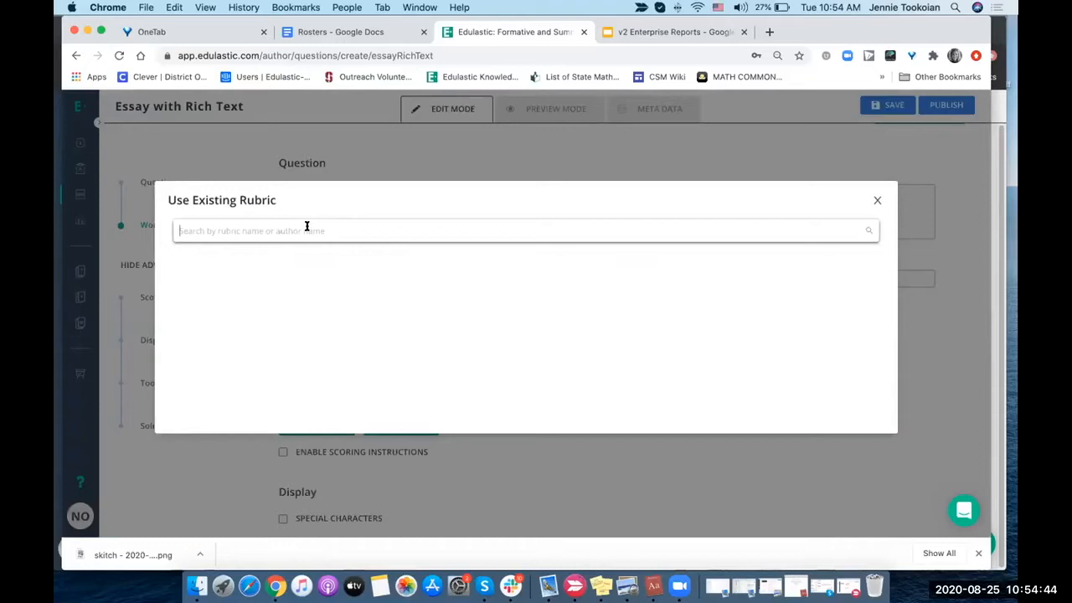
text(persuas)
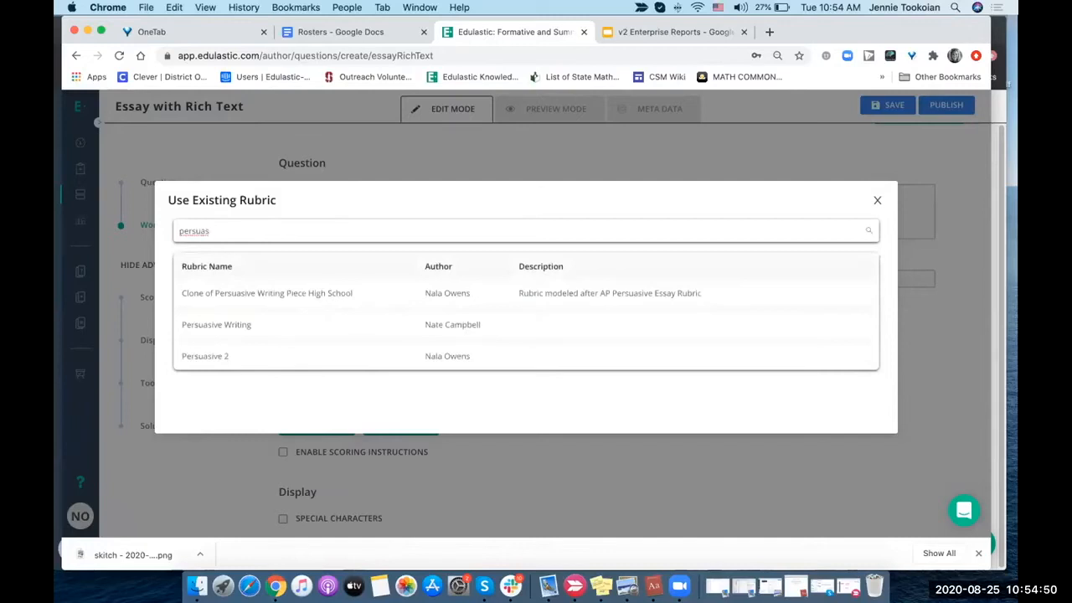
mouse_move(216, 324)
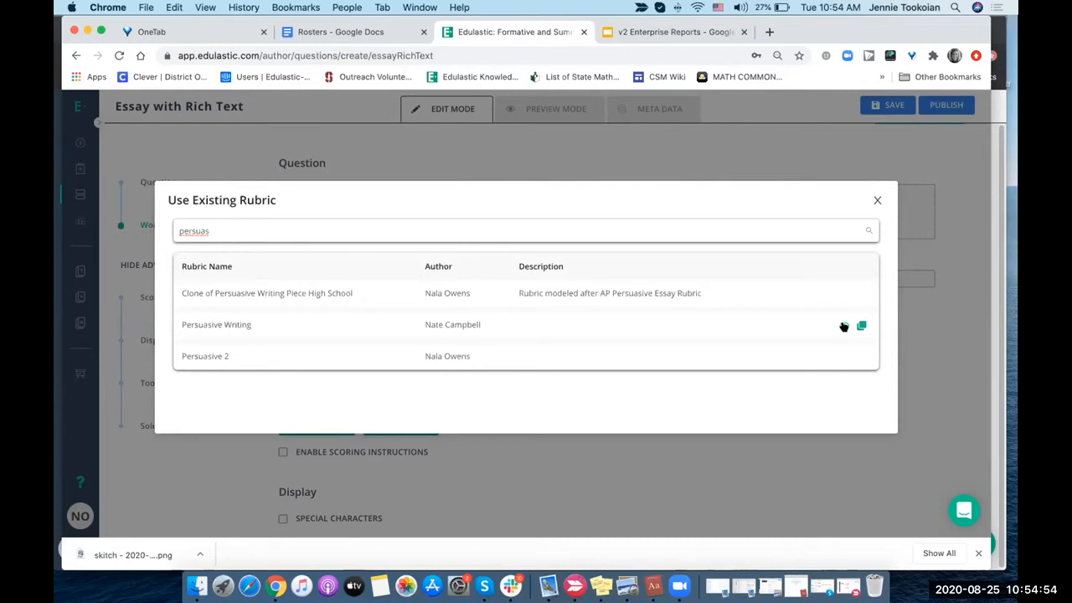
mouse_move(861, 325)
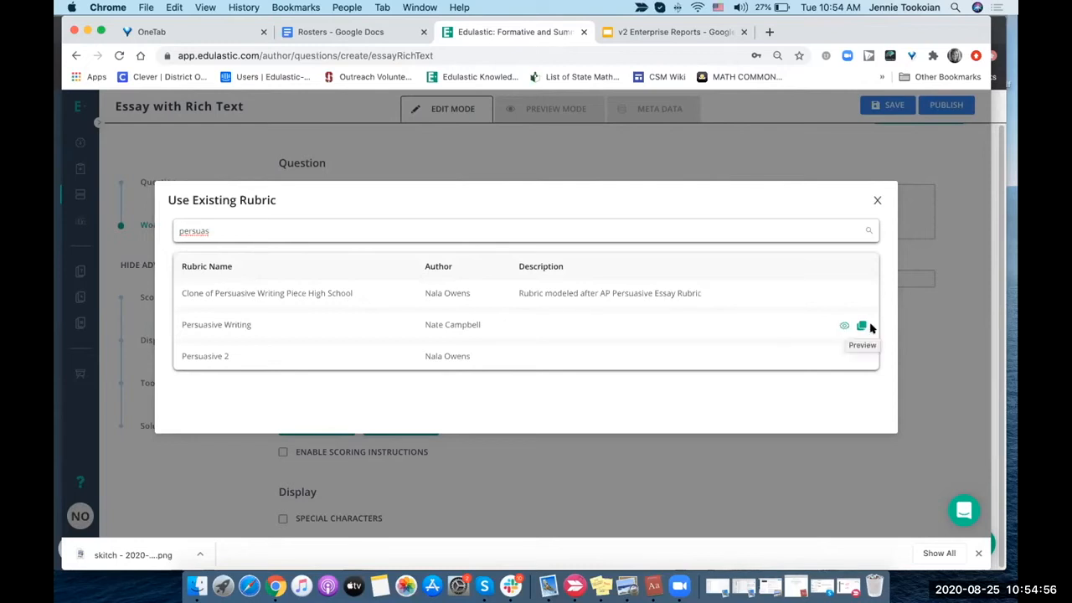
mouse_move(862, 326)
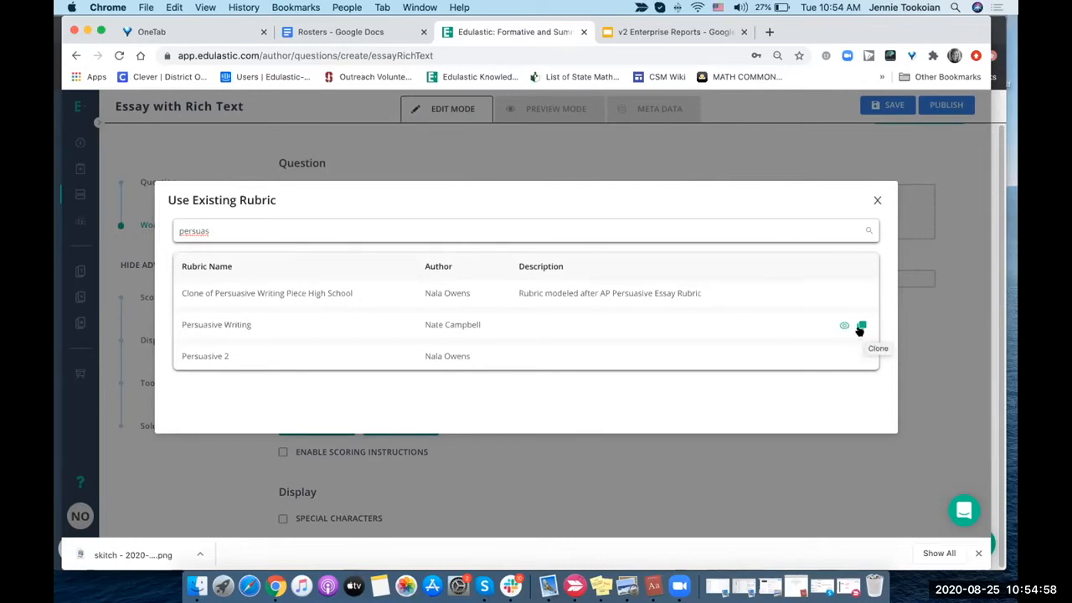
mouse_move(335, 293)
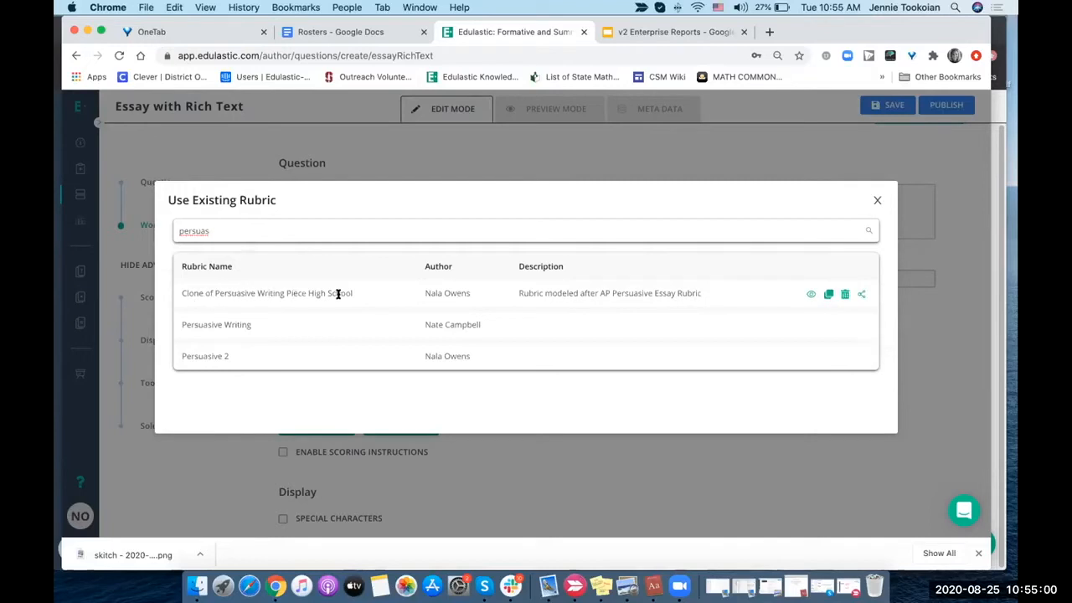
mouse_move(863, 310)
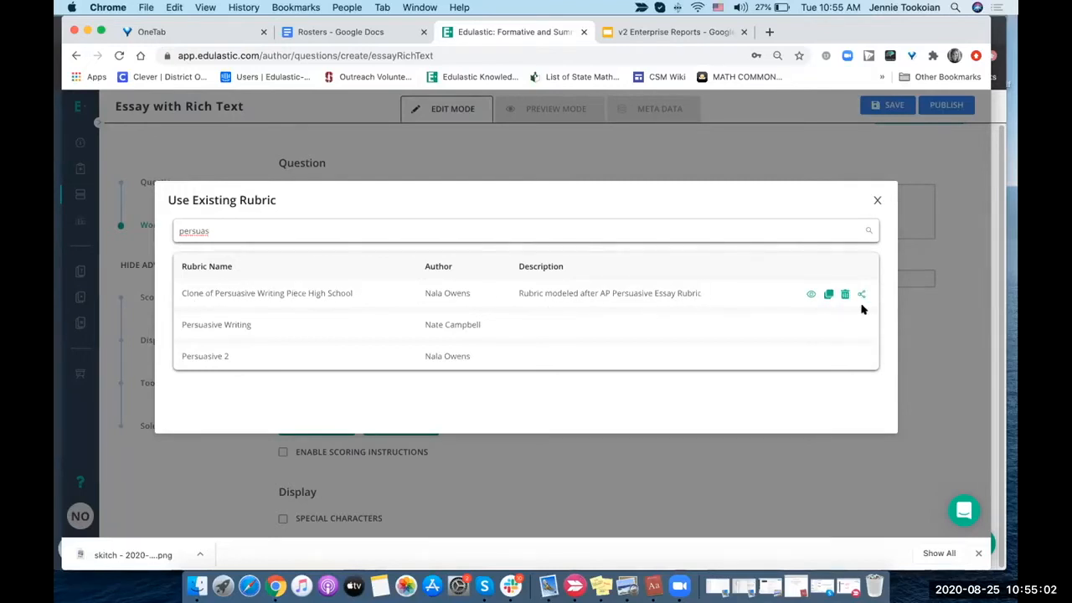
mouse_move(861, 330)
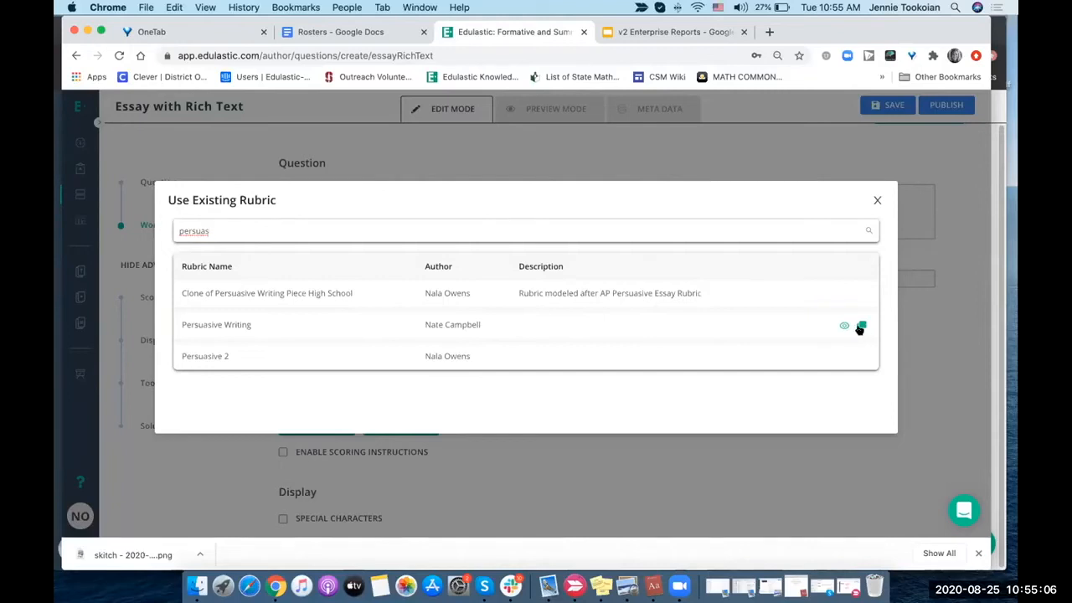
mouse_move(860, 326)
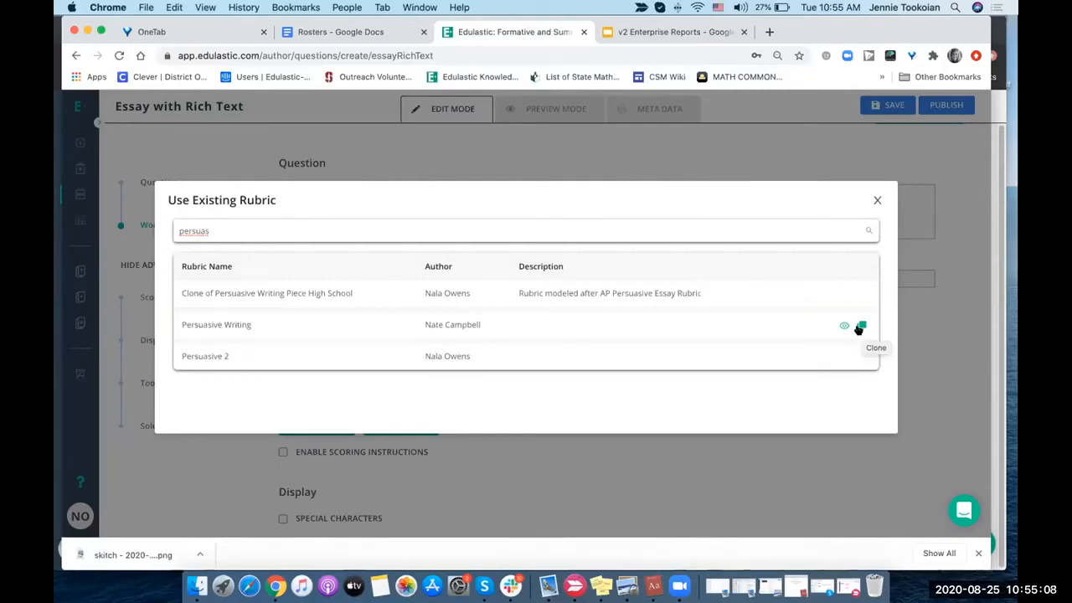
click(844, 325)
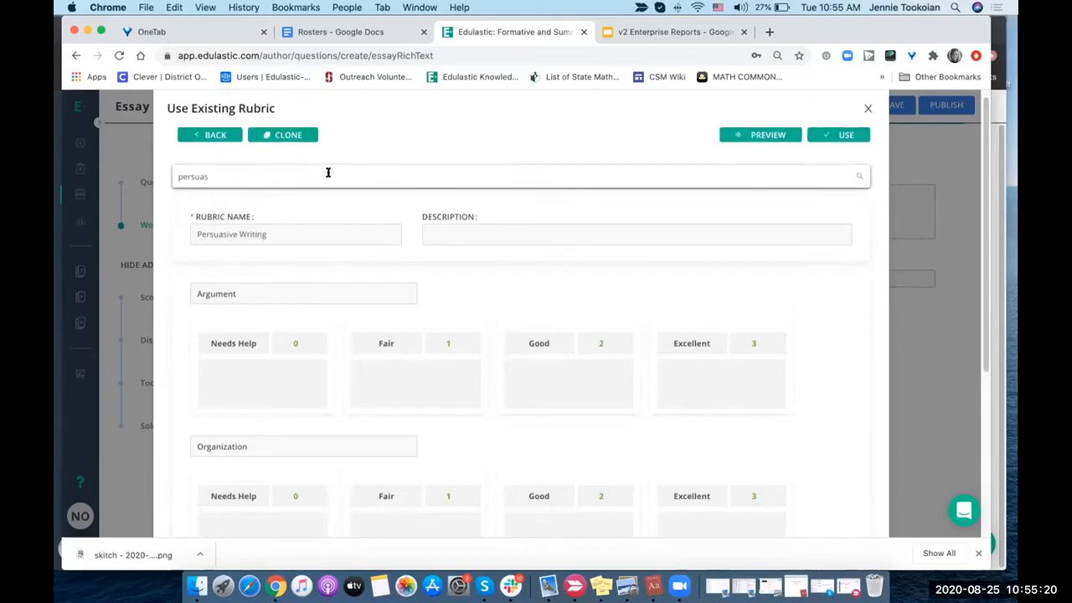
mouse_move(482, 236)
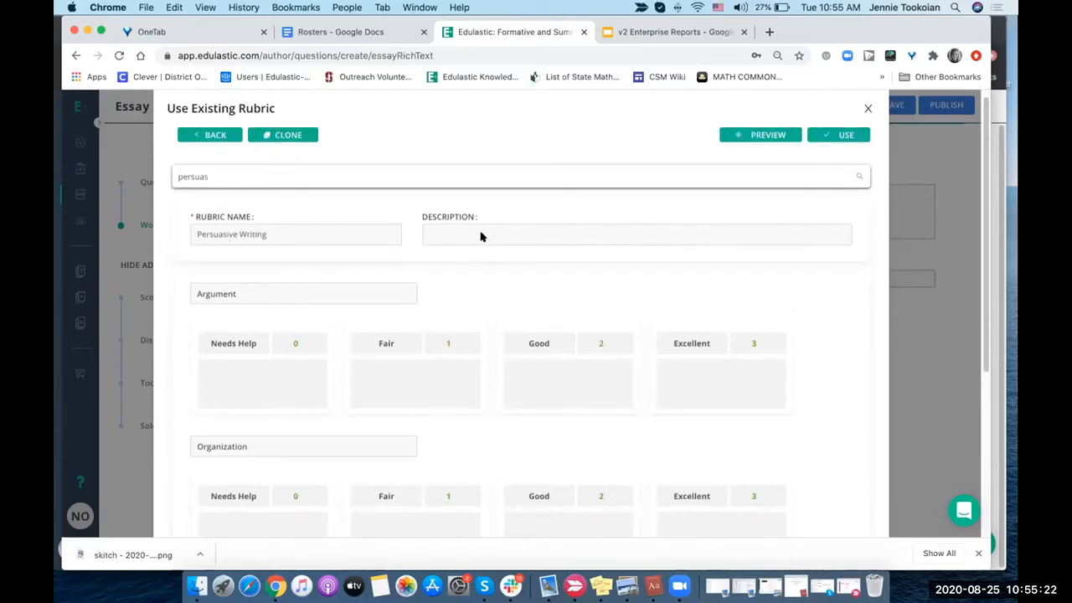
- Review the Persuasive Writing rubric's Argument, Organization, and Grammar and Voice criteria
scroll(down, 3)
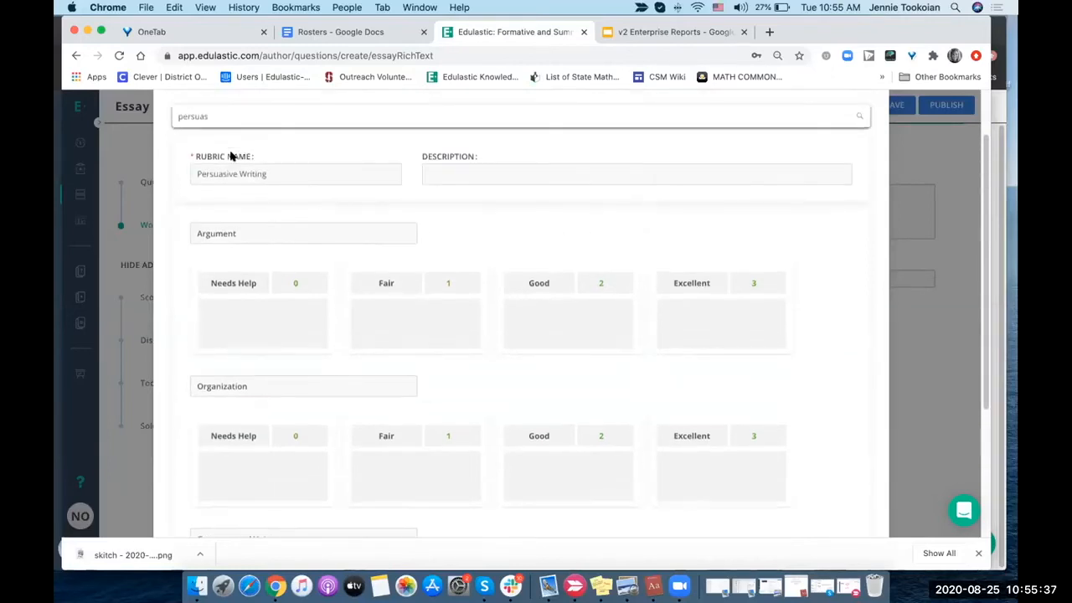
mouse_move(249, 226)
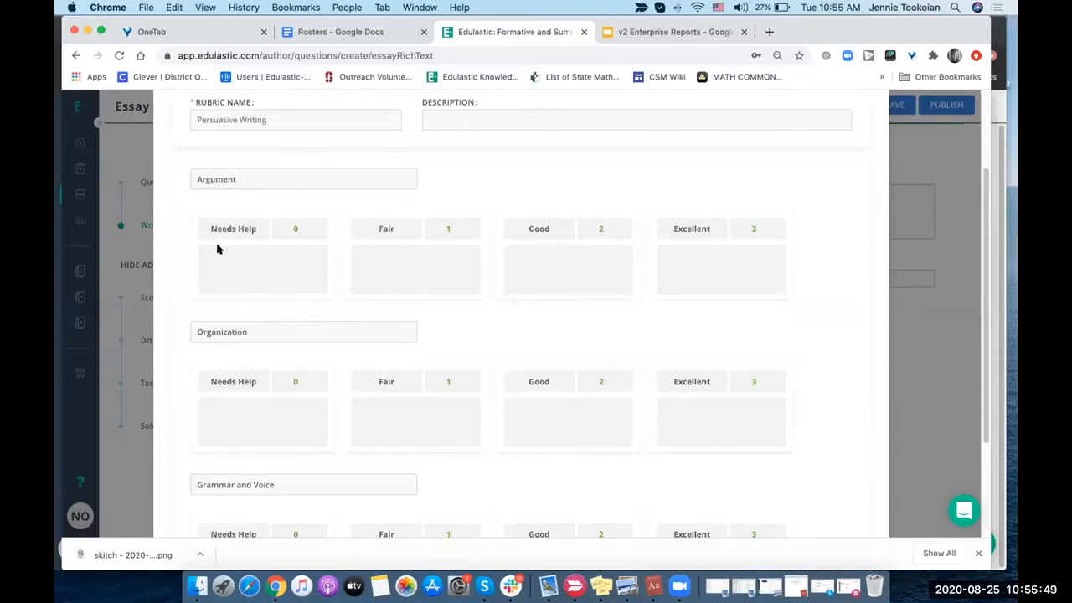
scroll(down, 3)
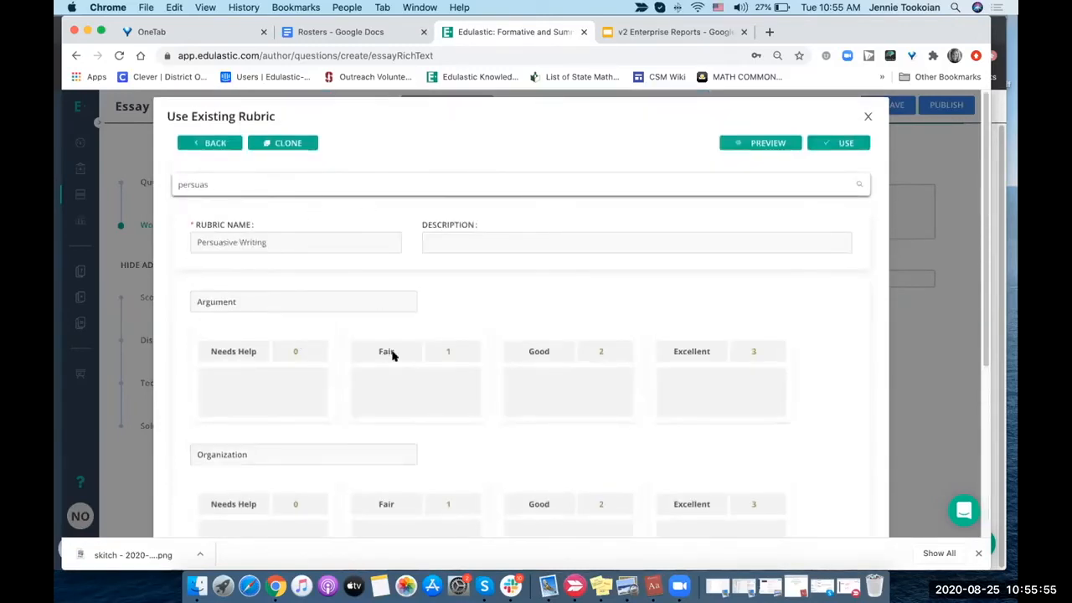
mouse_move(762, 341)
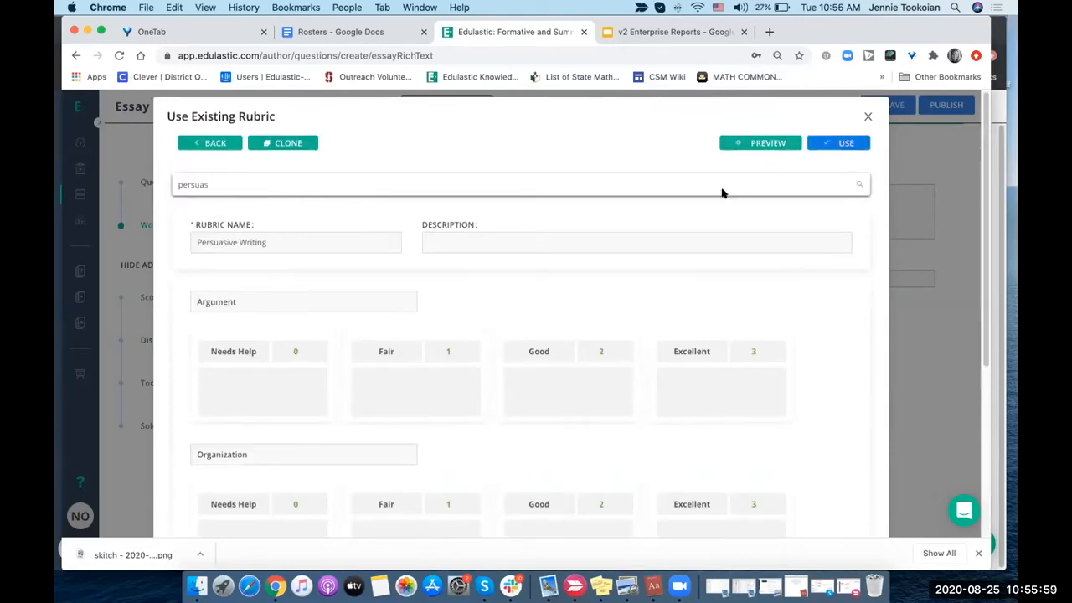
click(282, 142)
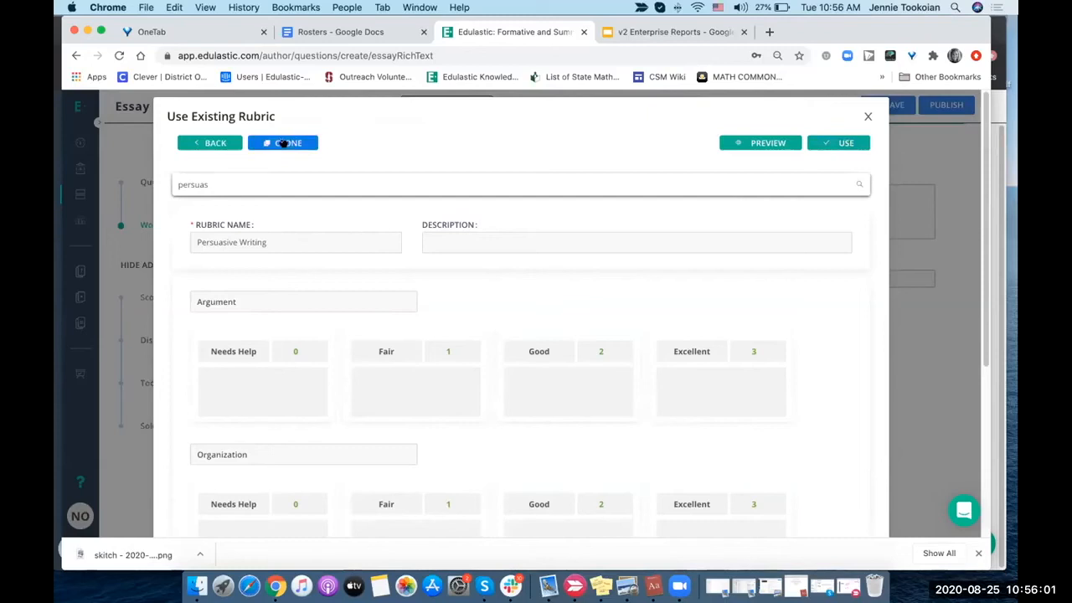
- Clone Persuasive Writing, dismiss the password popup, and save and use the clone
click(287, 143)
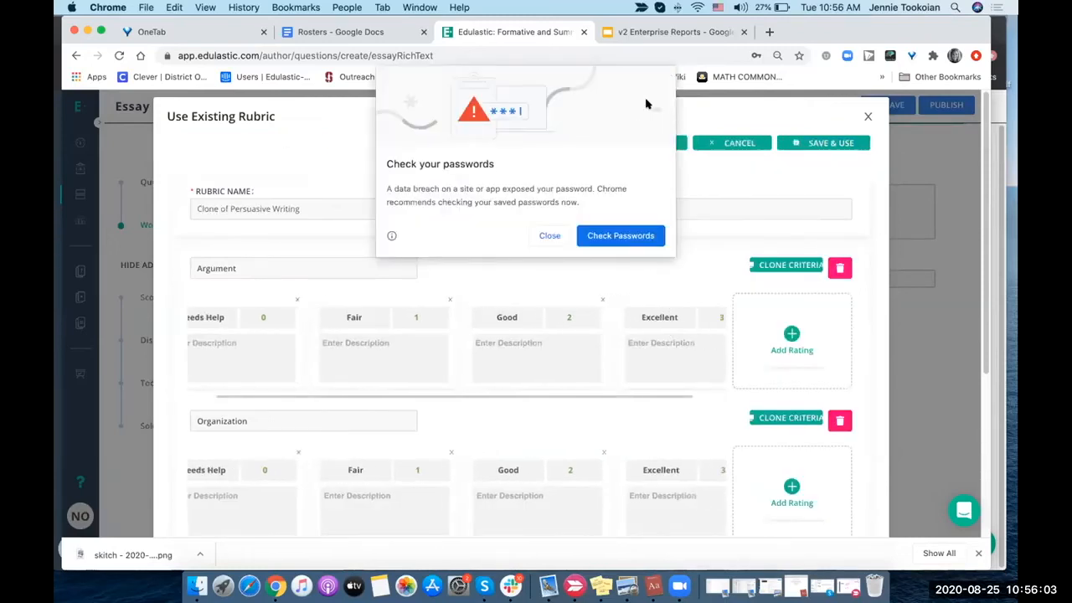
click(550, 235)
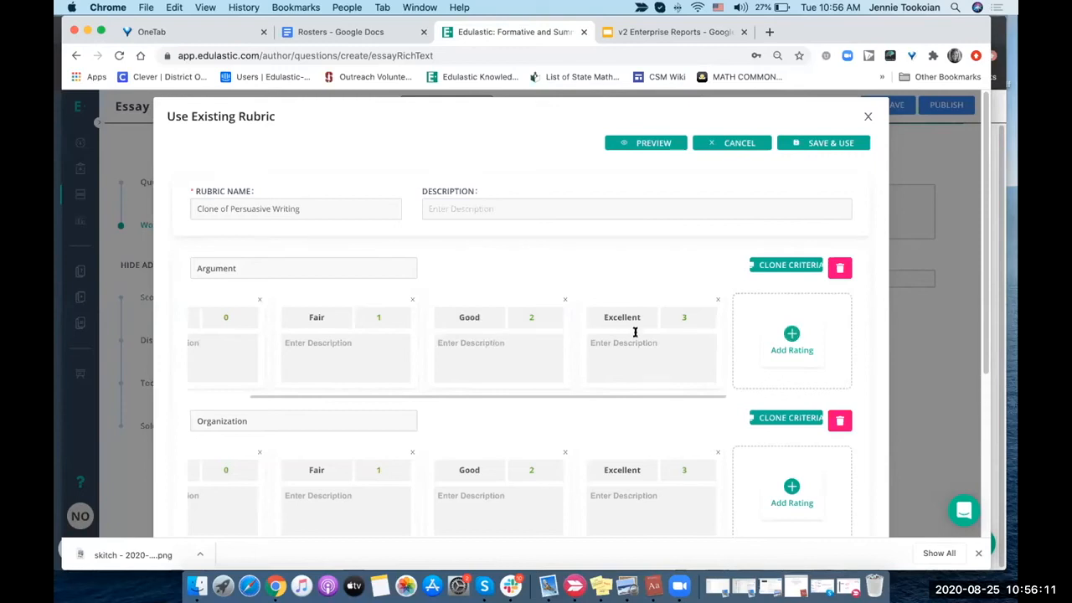
mouse_move(624, 316)
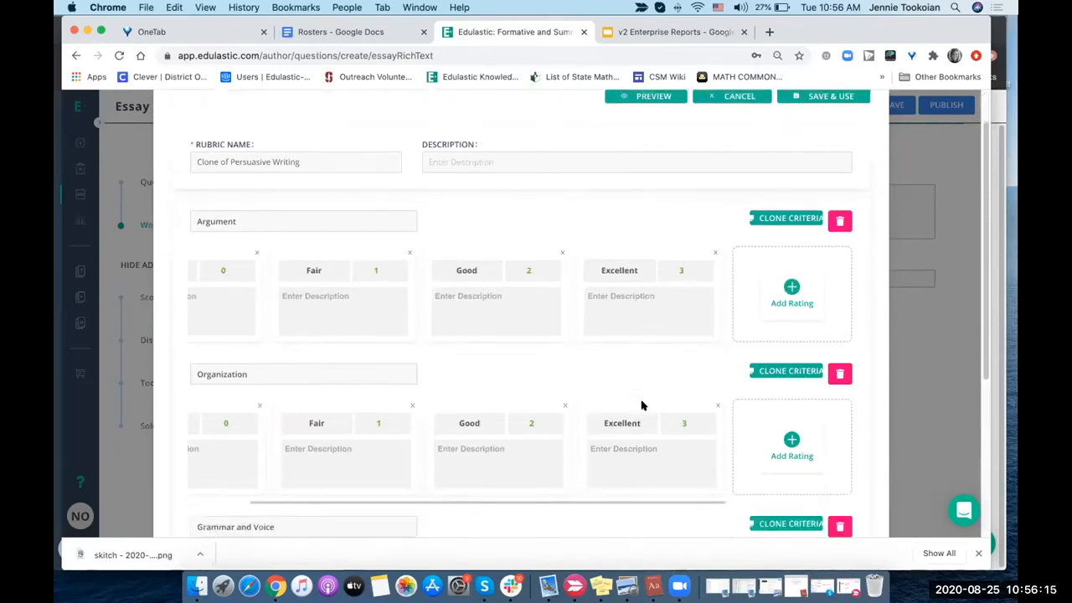
scroll(down, 3)
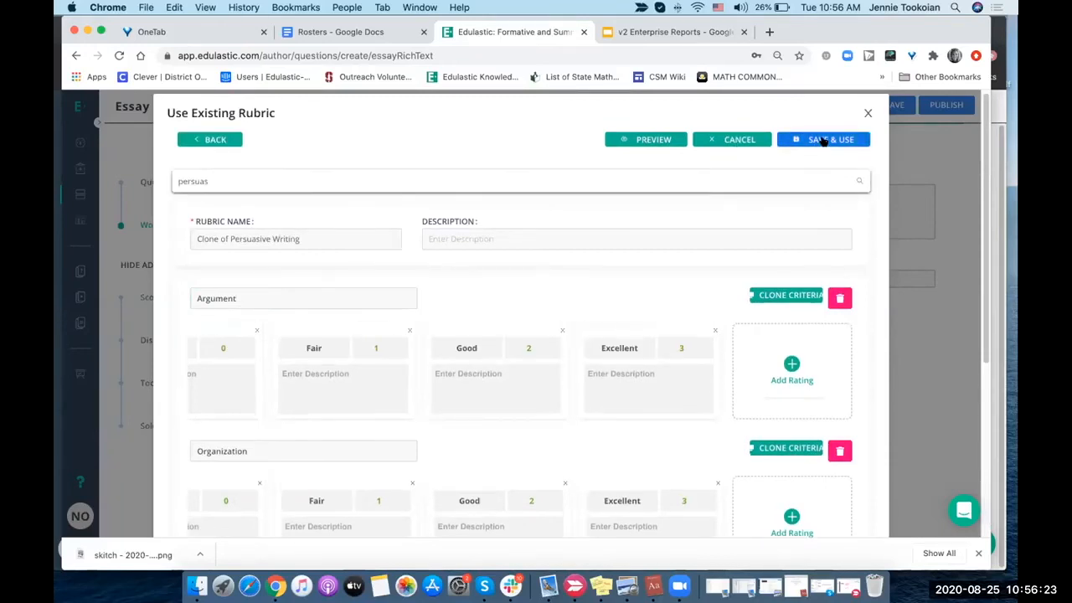
click(823, 139)
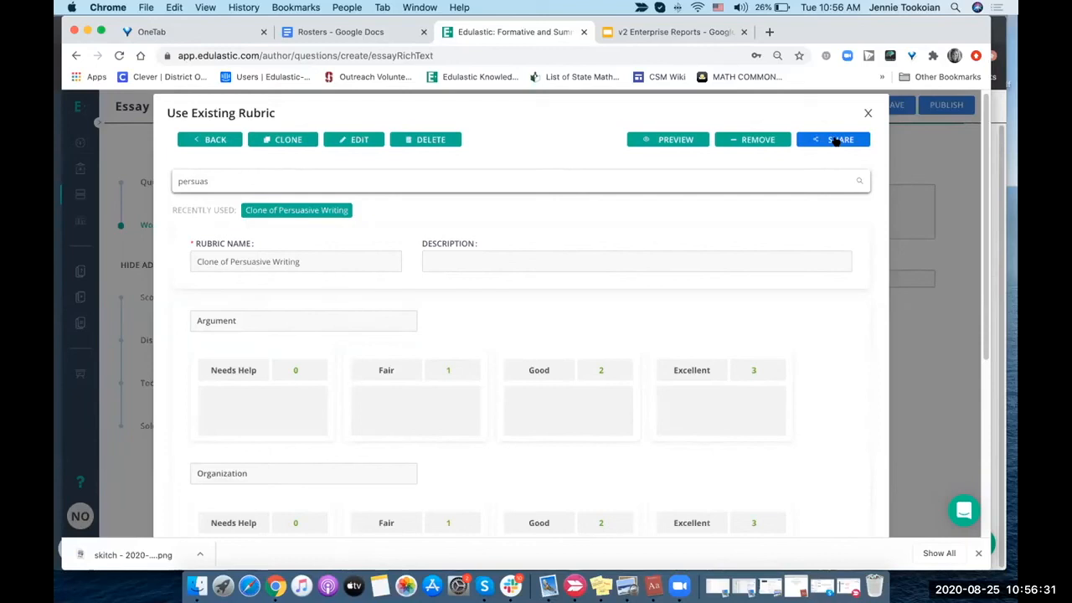
mouse_move(866, 114)
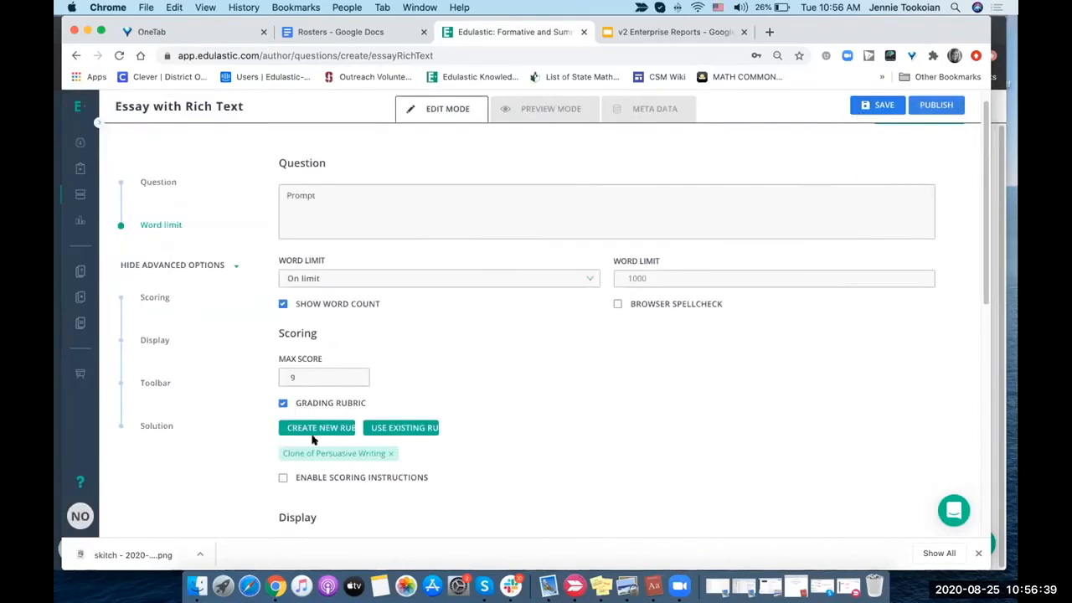
mouse_move(363, 457)
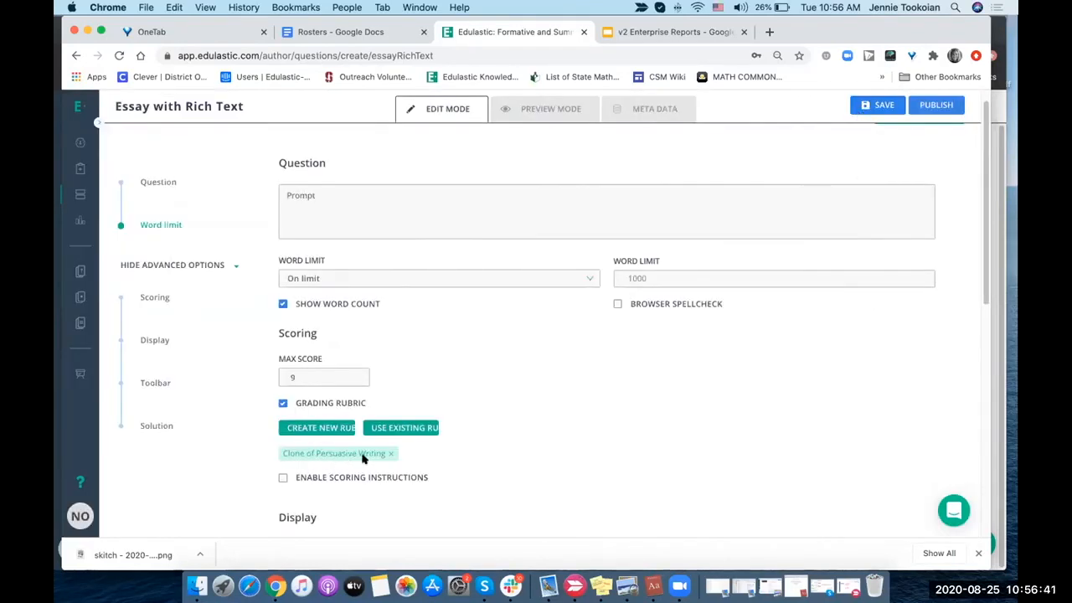
mouse_move(484, 450)
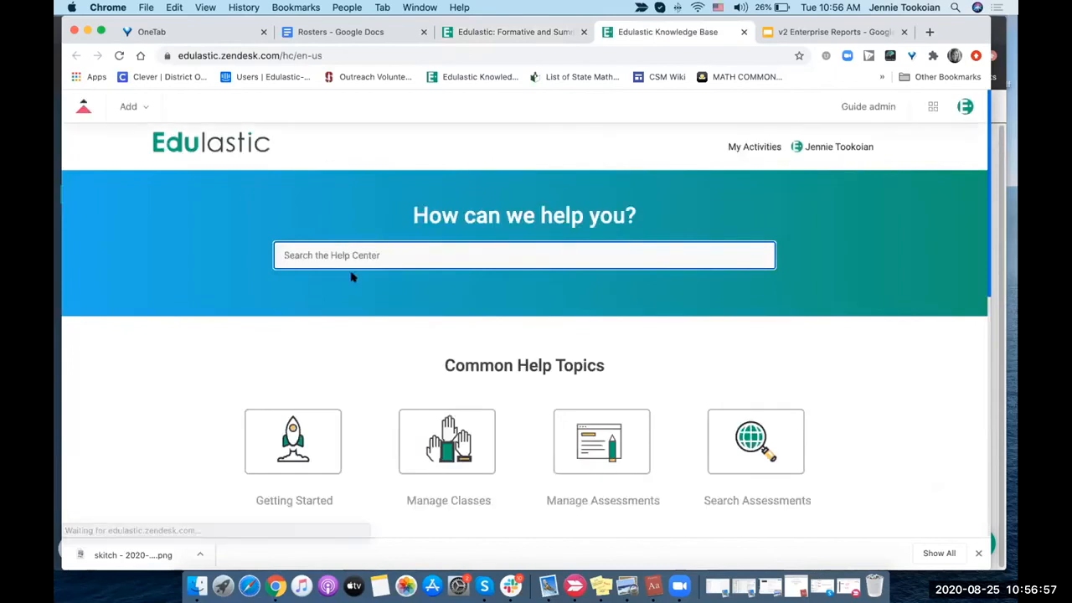
- Switch back to the essay question tab showing 'Clone of Persuasive Writing' attached
click(513, 32)
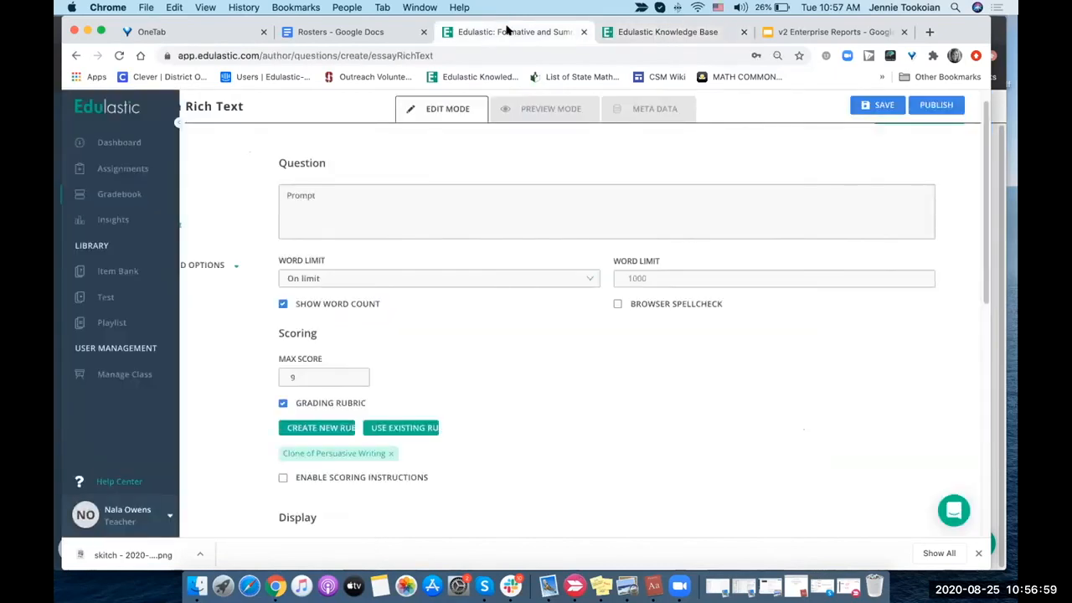